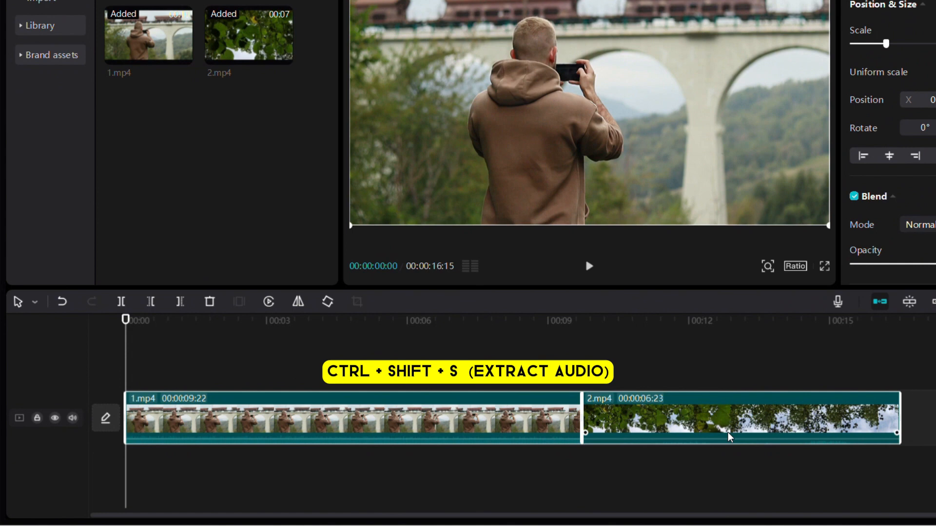
Extract both clips' audio, split the second clip at the playhead and delete its first video part.
{"action": "key", "text": "Ctrl+Shift+S"}
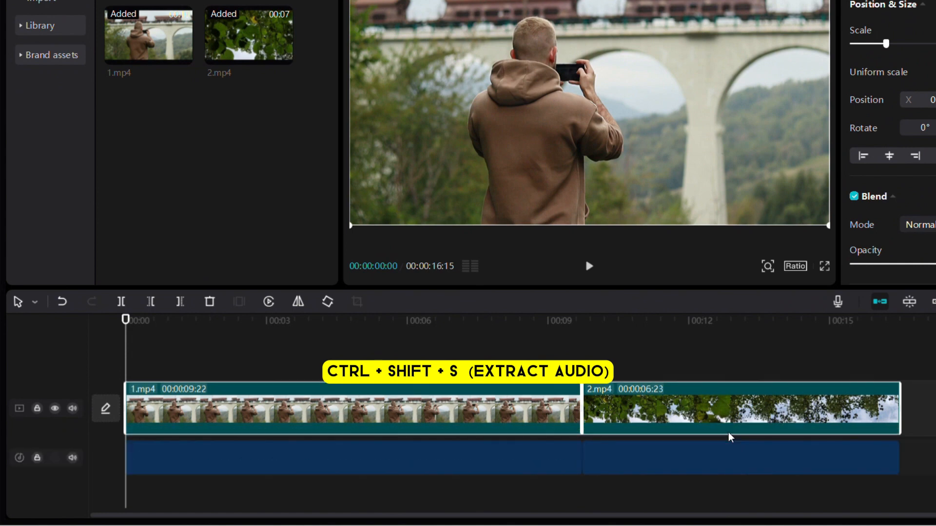
{"action": "key", "text": "ctrl+shift+s"}
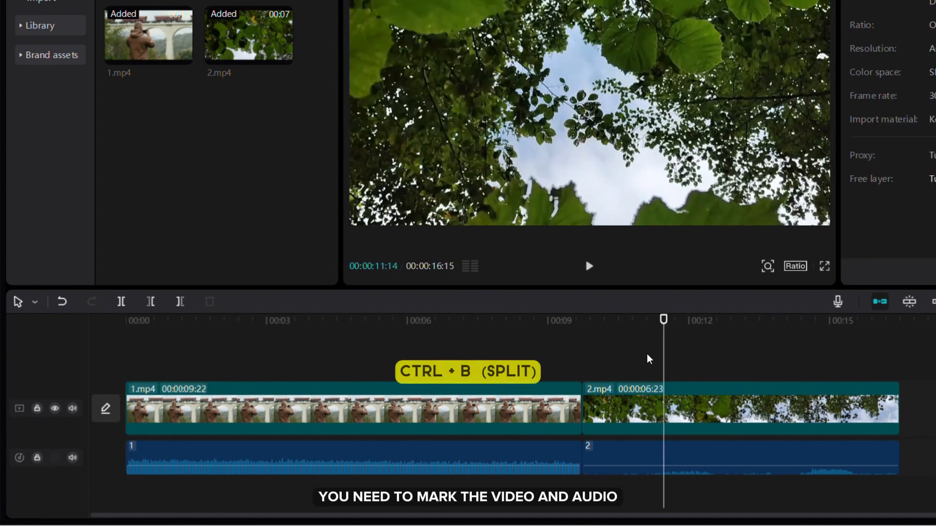
{"action": "left_click", "coordinate": [730, 409]}
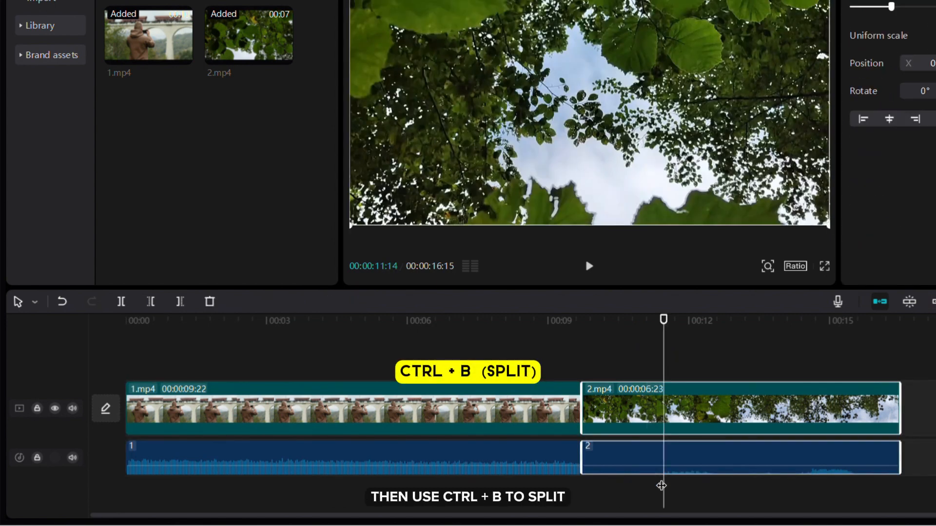
{"action": "key", "text": "Ctrl+B"}
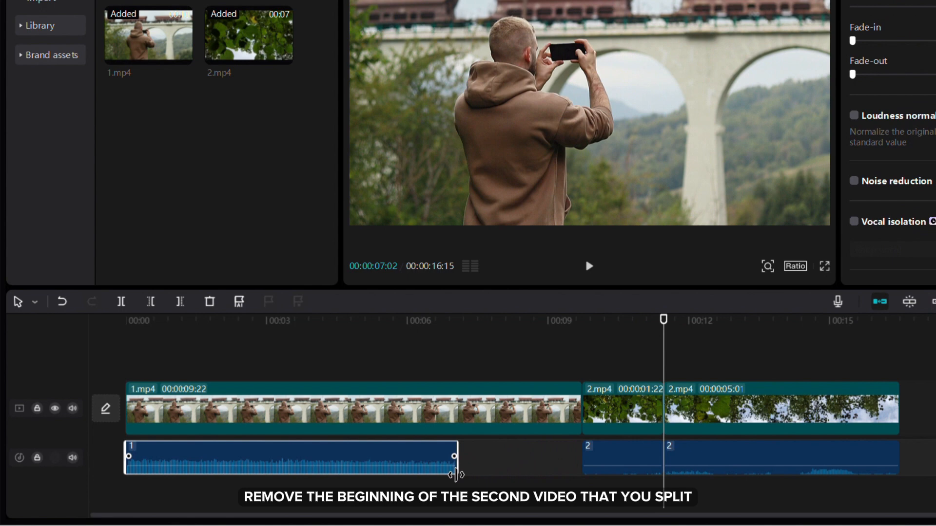
{"action": "key", "text": "Backspace"}
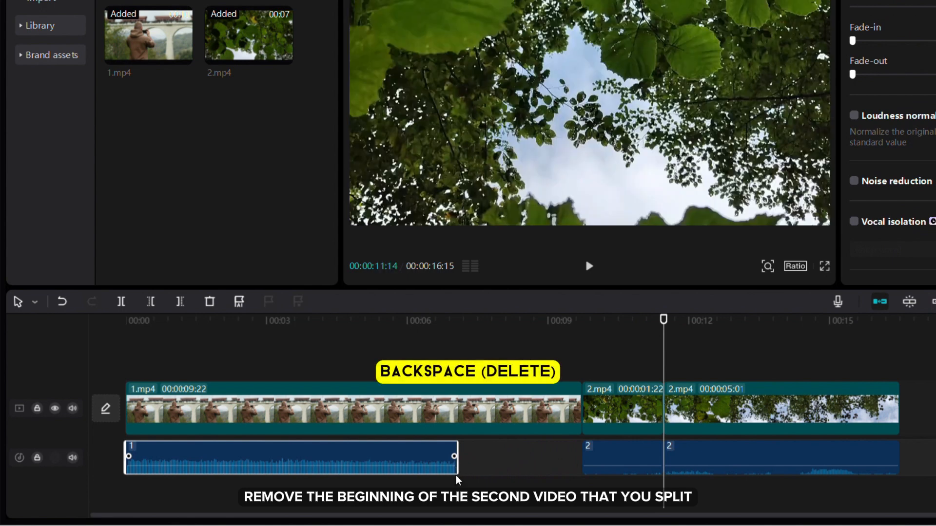
{"action": "left_click", "coordinate": [617, 415]}
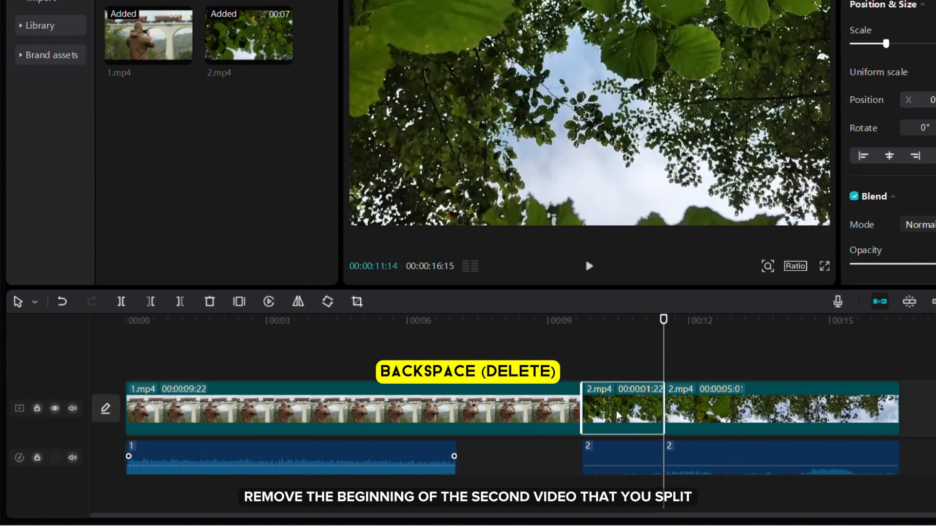
{"action": "key", "text": "Backspace"}
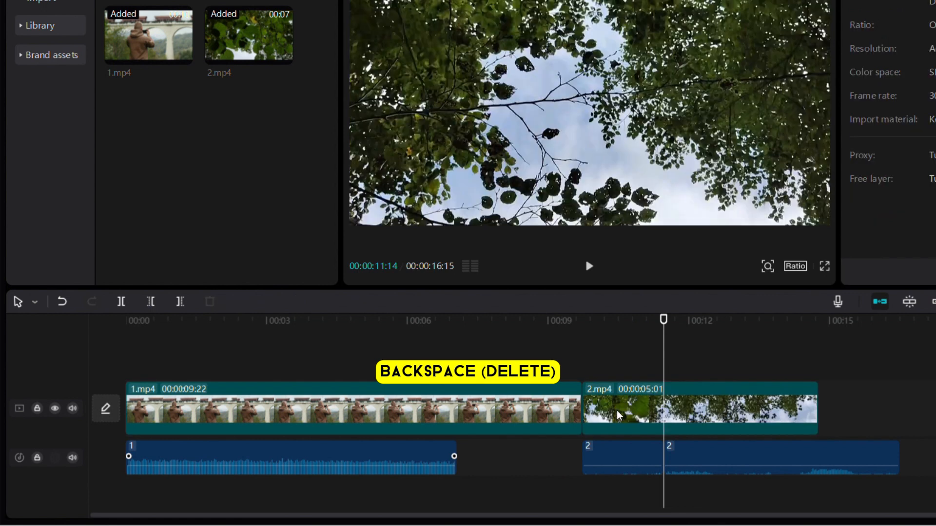
Slide the second clip's audio left under the first clip, extend the first audio to meet it, and add a fade.
{"action": "left_click", "coordinate": [635, 466]}
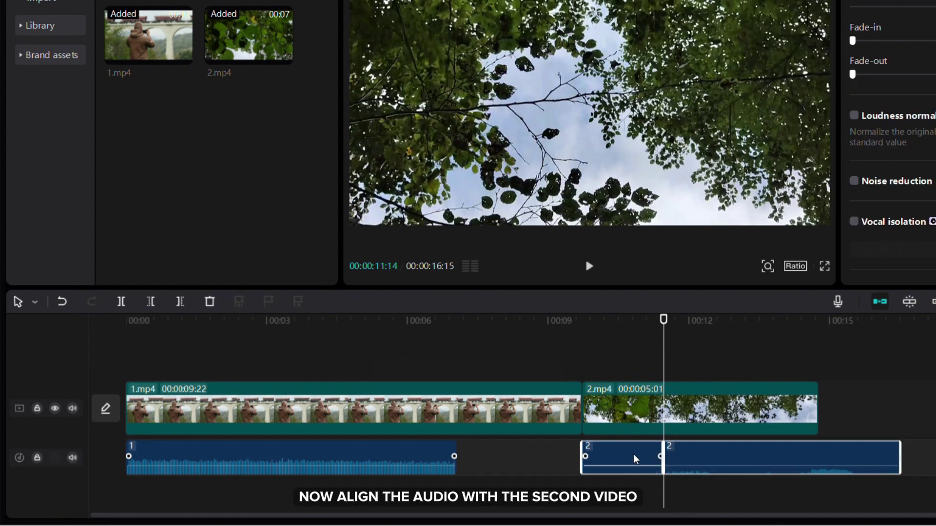
{"action": "left_click_drag", "start_coordinate": [620, 456], "coordinate": [537, 462]}
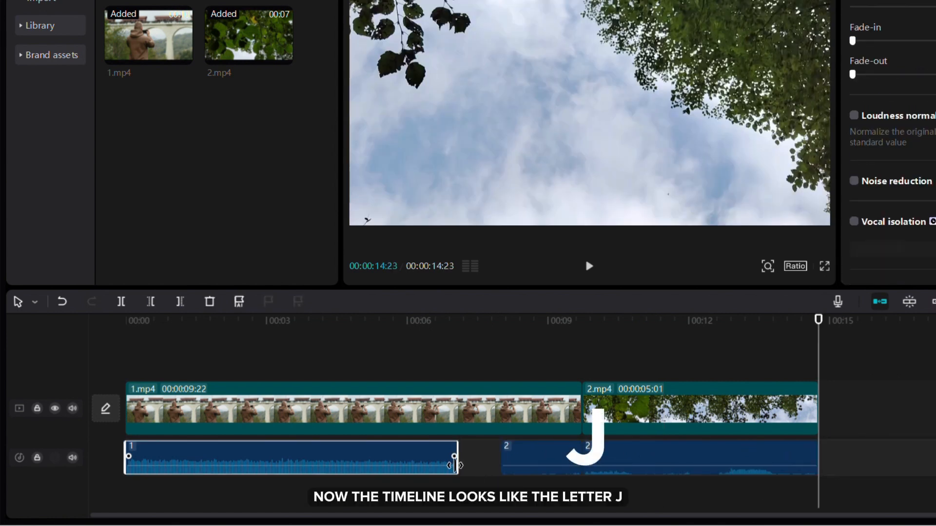
{"action": "left_click_drag", "start_coordinate": [452, 465], "coordinate": [498, 459]}
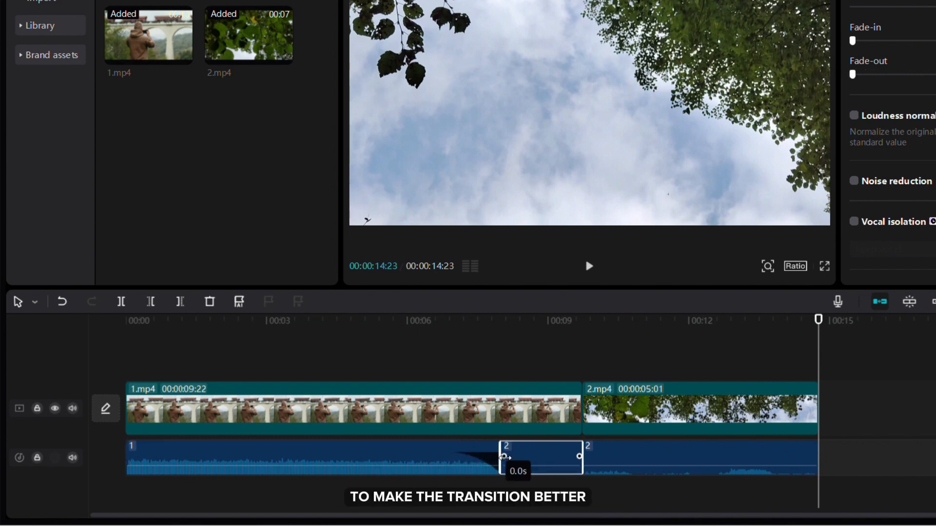
{"action": "left_click_drag", "start_coordinate": [505, 455], "coordinate": [528, 455]}
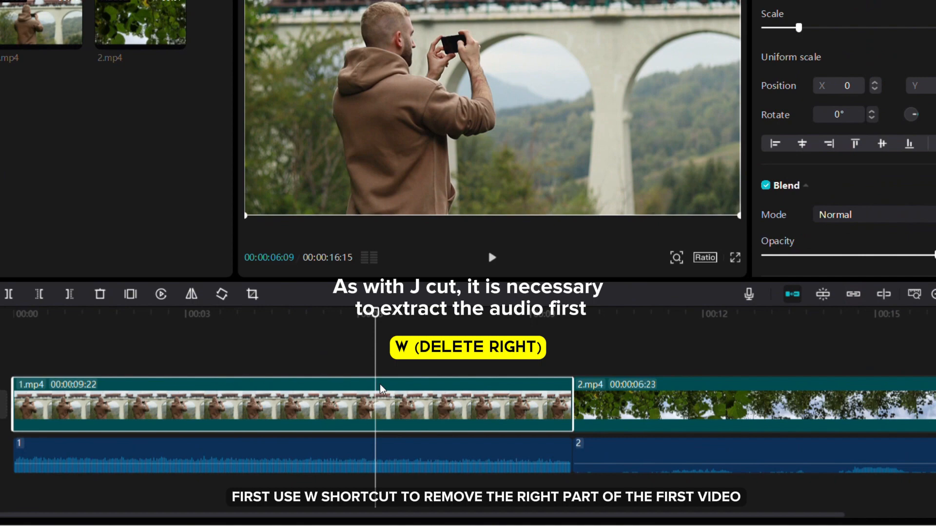
Remove the first clip's video to the right of the playhead near 00:06, keeping its audio (W).
{"action": "key", "text": "w"}
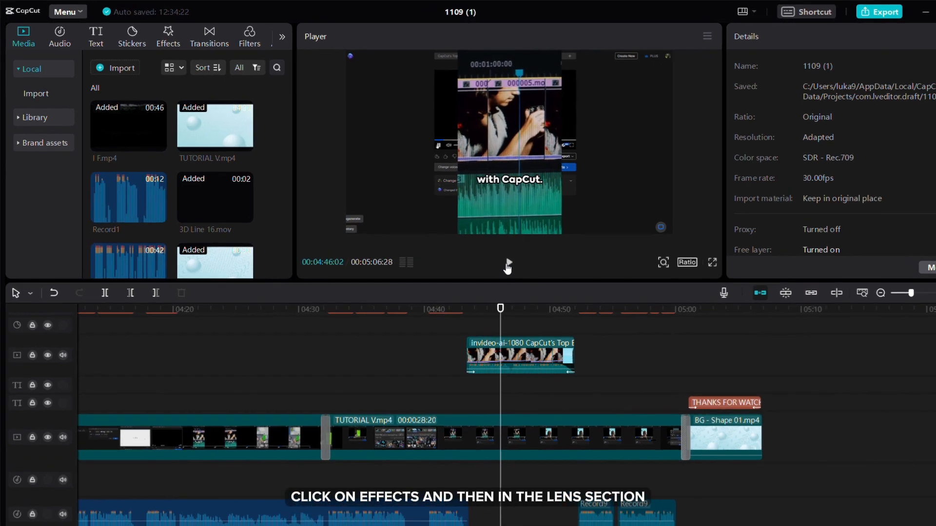
Show the Lens category of video effects and scroll to the blur options.
{"action": "left_click", "coordinate": [168, 36]}
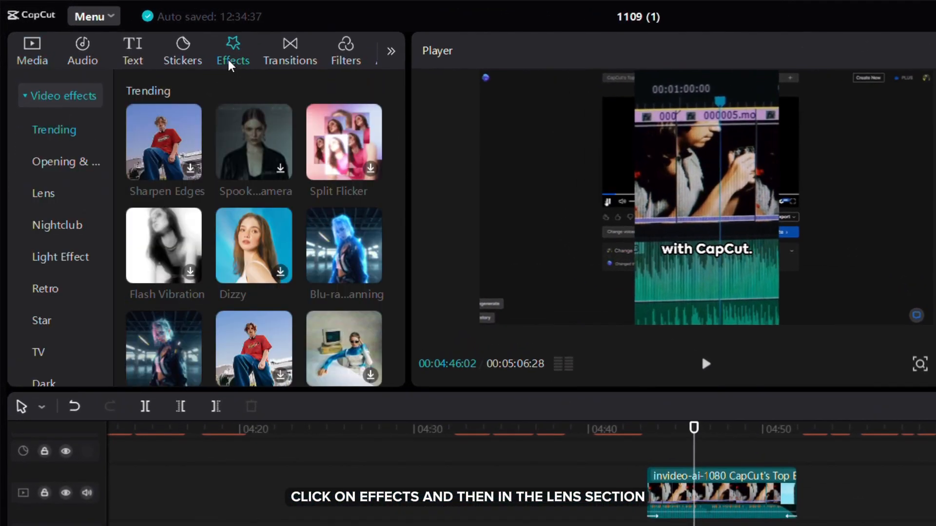
{"action": "left_click", "coordinate": [43, 193]}
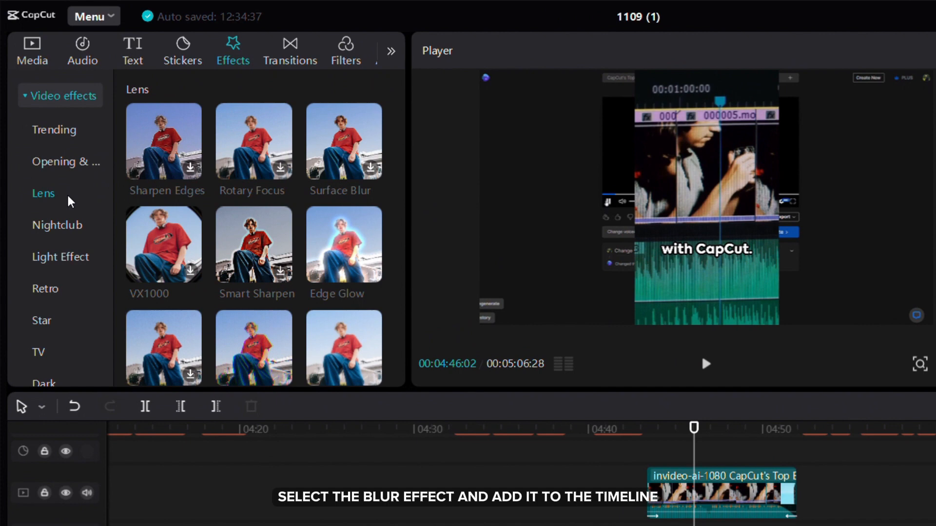
{"action": "scroll", "scroll_direction": "down", "scroll_amount": 3}
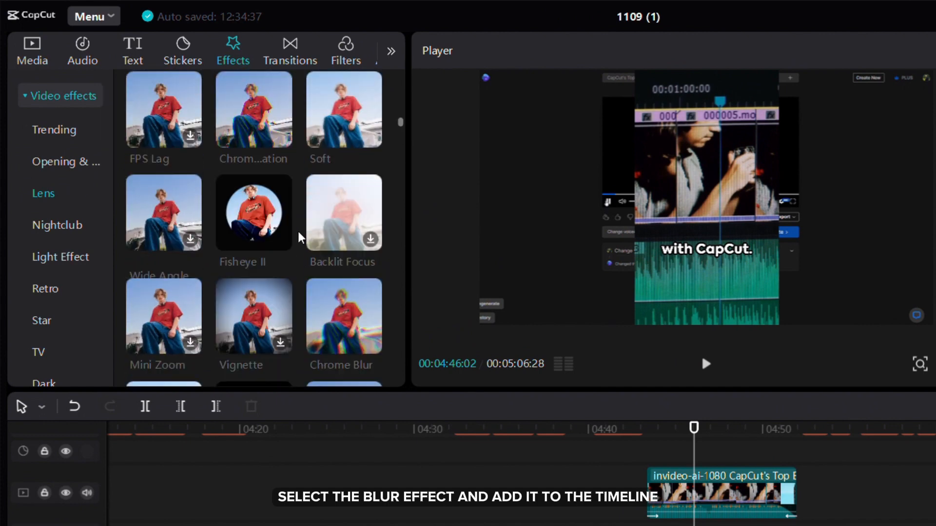
{"action": "scroll", "scroll_direction": "down", "scroll_amount": 3}
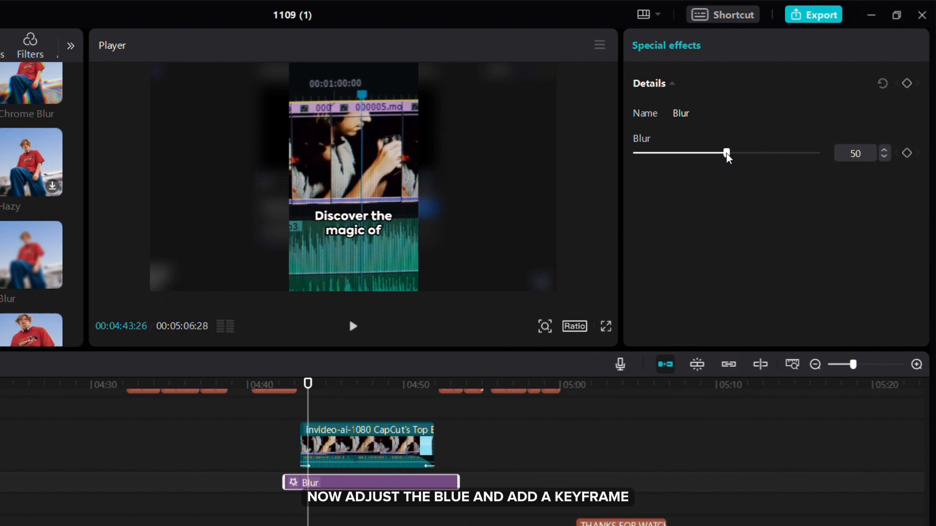
Keyframe the Blur effect from 0 at the first keyframe to 45 near the clip's end.
{"action": "left_click_drag", "start_coordinate": [726, 152], "coordinate": [718, 152]}
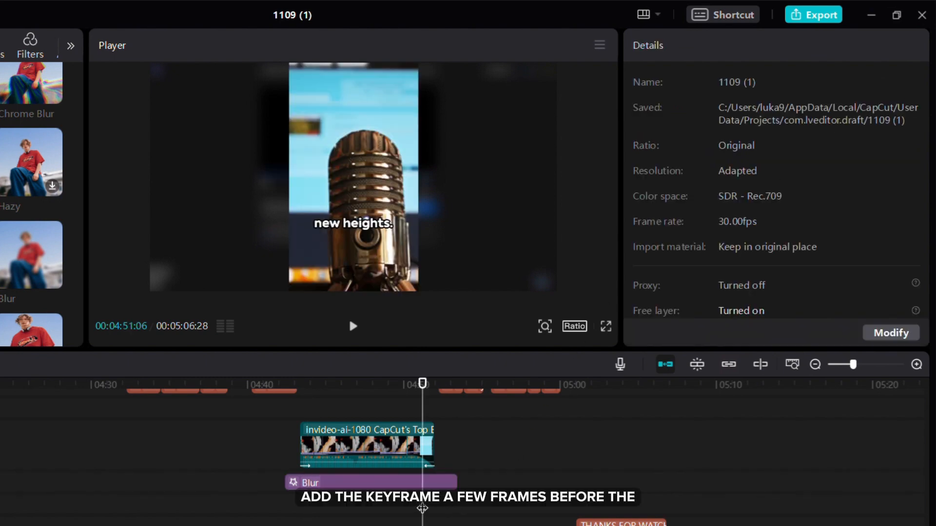
{"action": "left_click", "coordinate": [311, 482]}
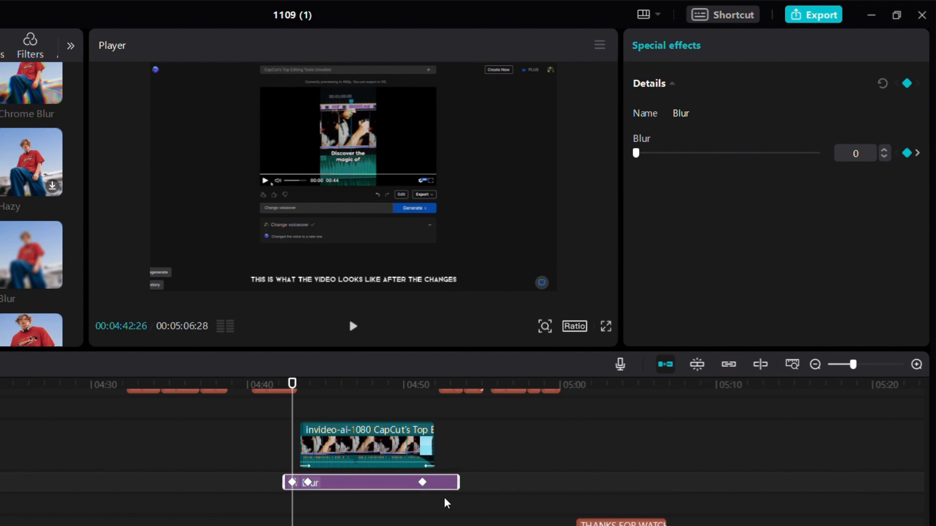
{"action": "left_click_drag", "start_coordinate": [636, 153], "coordinate": [717, 153]}
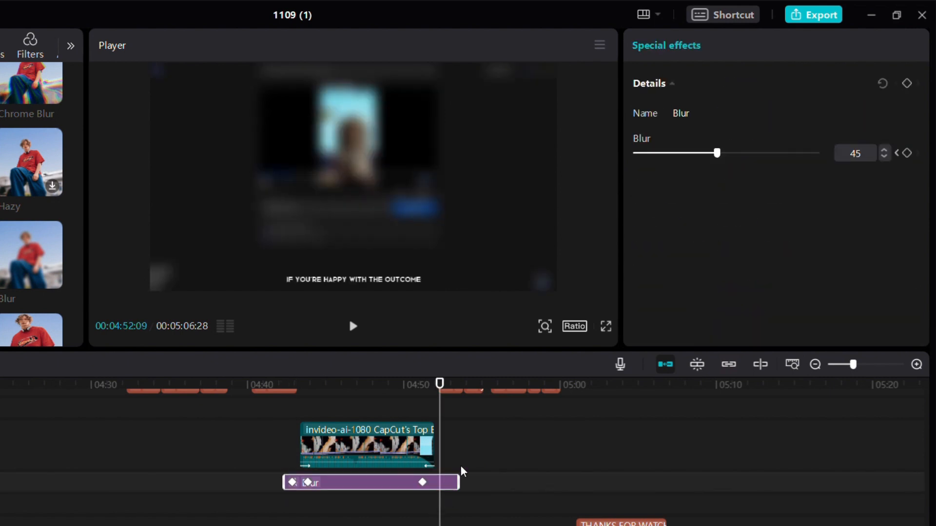
{"action": "left_click_drag", "start_coordinate": [717, 153], "coordinate": [637, 153]}
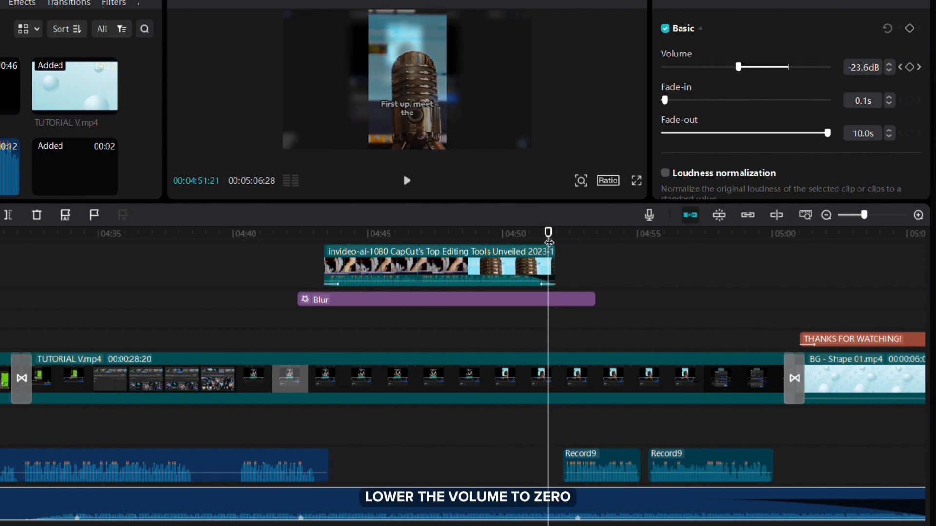
Duck the background audio to about -54 dB under the Record9 voice clips and preview the result.
{"action": "left_click_drag", "start_coordinate": [738, 67], "coordinate": [676, 66]}
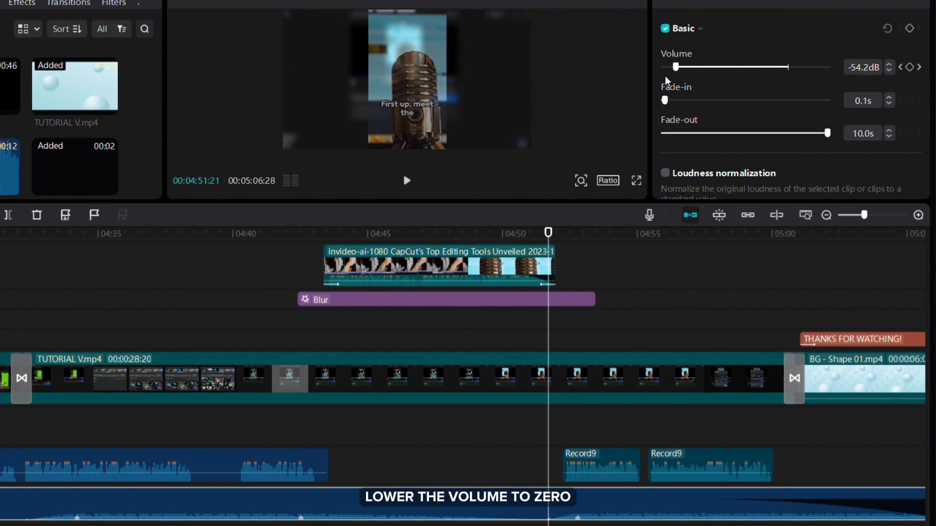
{"action": "left_click_drag", "start_coordinate": [676, 66], "coordinate": [671, 67]}
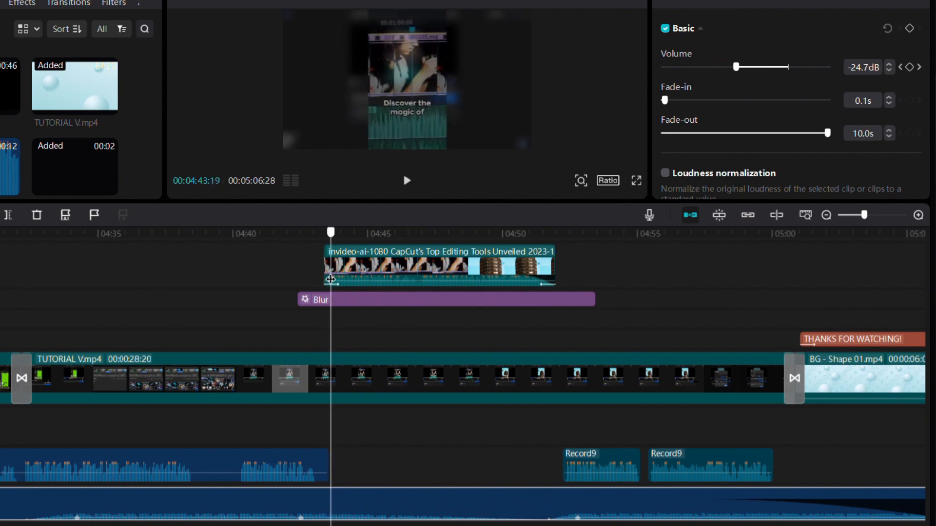
{"action": "left_click_drag", "start_coordinate": [735, 67], "coordinate": [661, 67]}
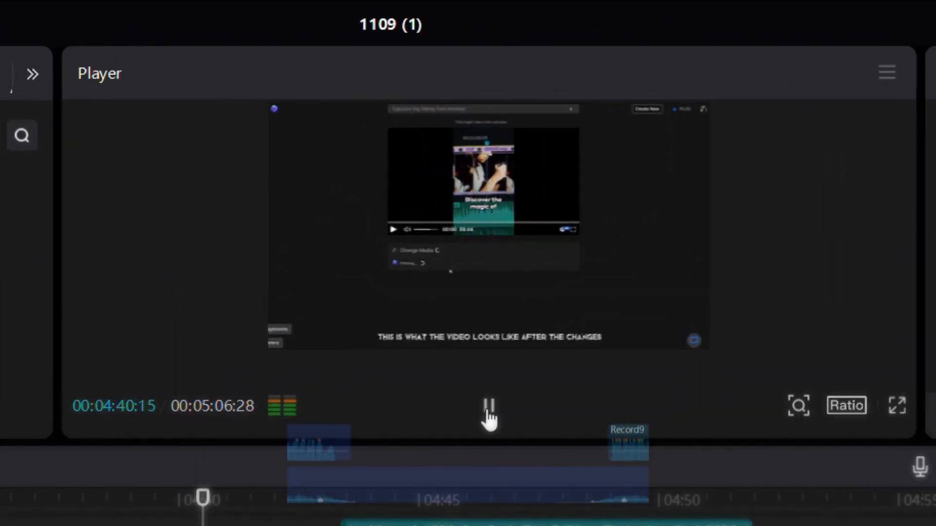
{"action": "left_click", "coordinate": [490, 418]}
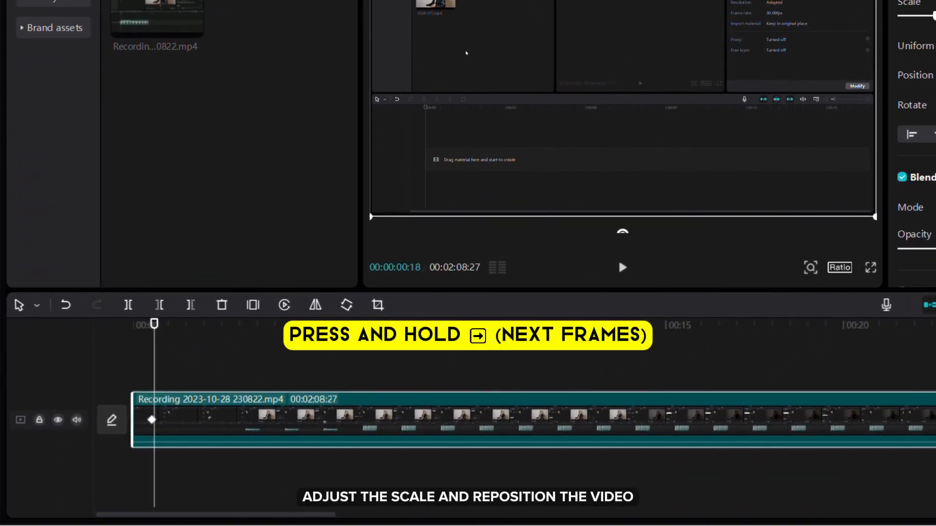
Step a few frames in, scale the recording to 165% and add a Position & Size keyframe.
{"action": "key", "text": "Right"}
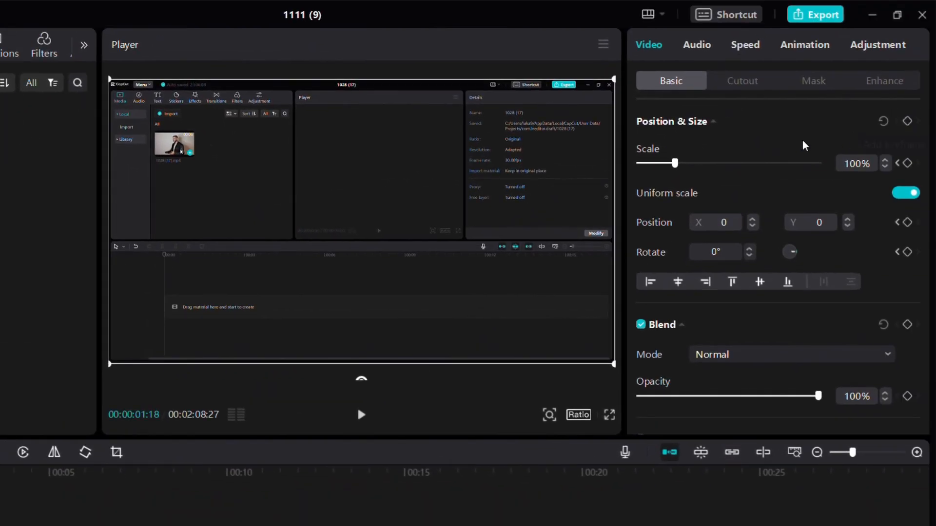
{"action": "left_click_drag", "start_coordinate": [674, 162], "coordinate": [698, 163]}
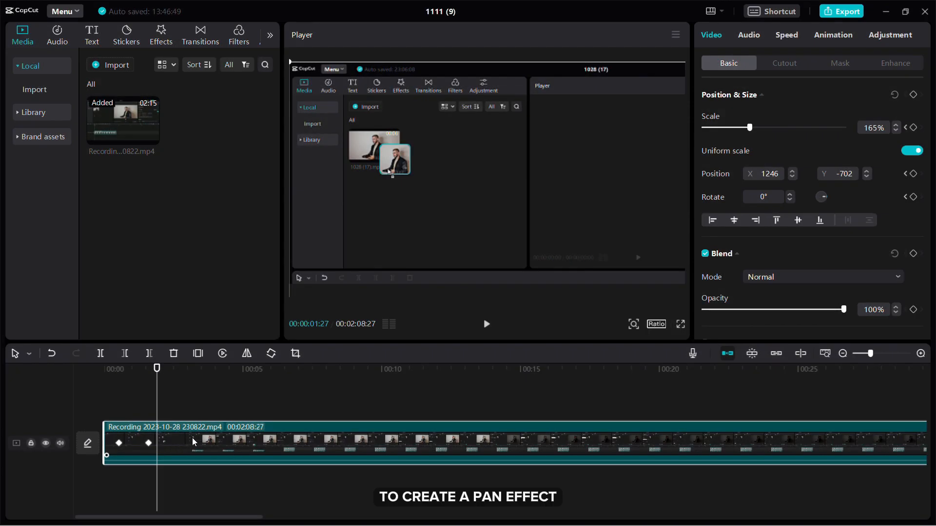
{"action": "mouse_move", "coordinate": [915, 95]}
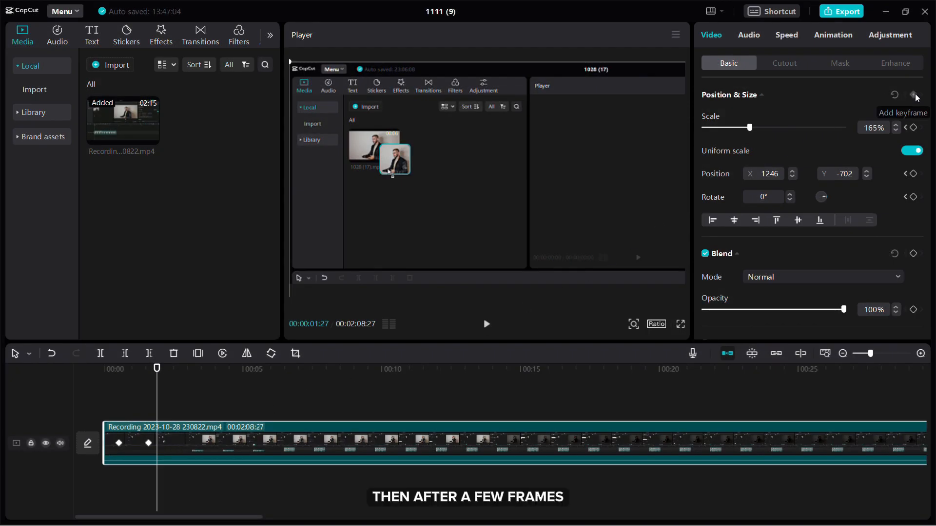
{"action": "left_click", "coordinate": [914, 95]}
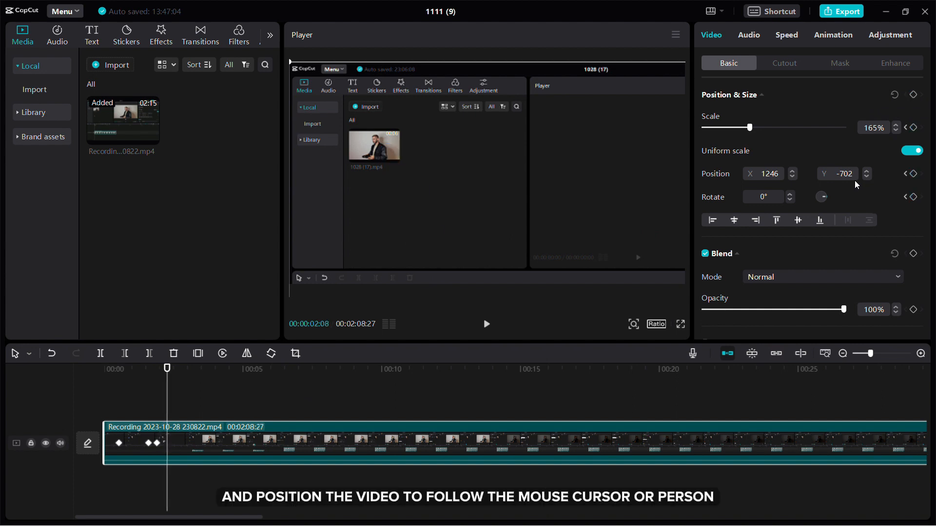
{"action": "mouse_move", "coordinate": [747, 185]}
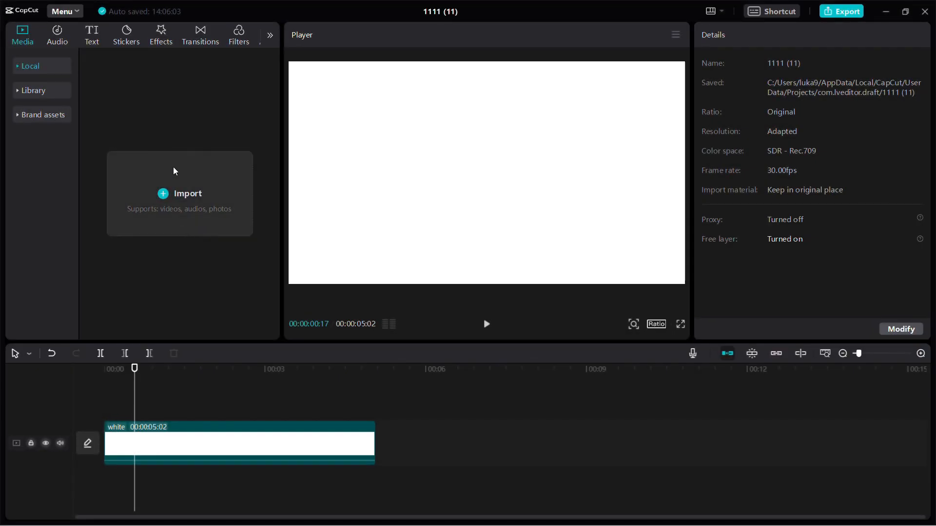
Add the subscribe sticker, then find 'pop' in Sound effects and place Cheek pop beneath it.
{"action": "left_click", "coordinate": [125, 35]}
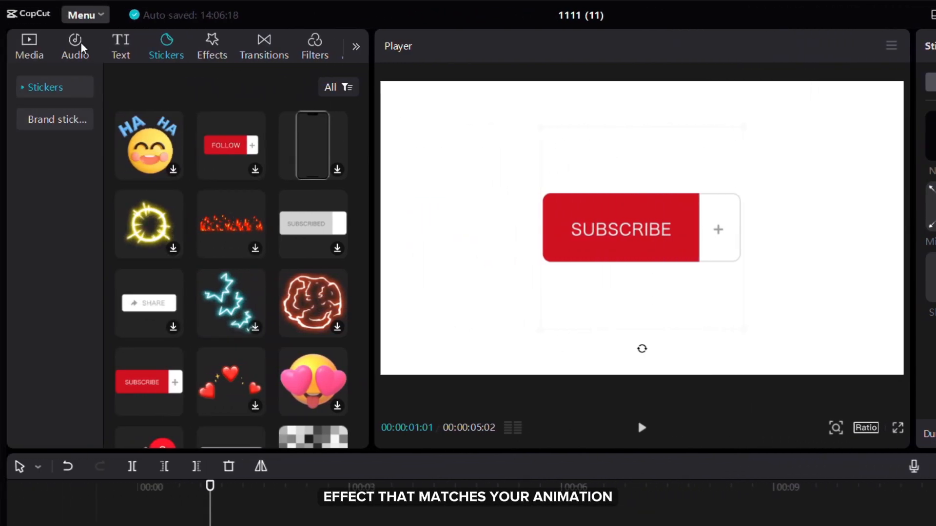
{"action": "left_click", "coordinate": [75, 40]}
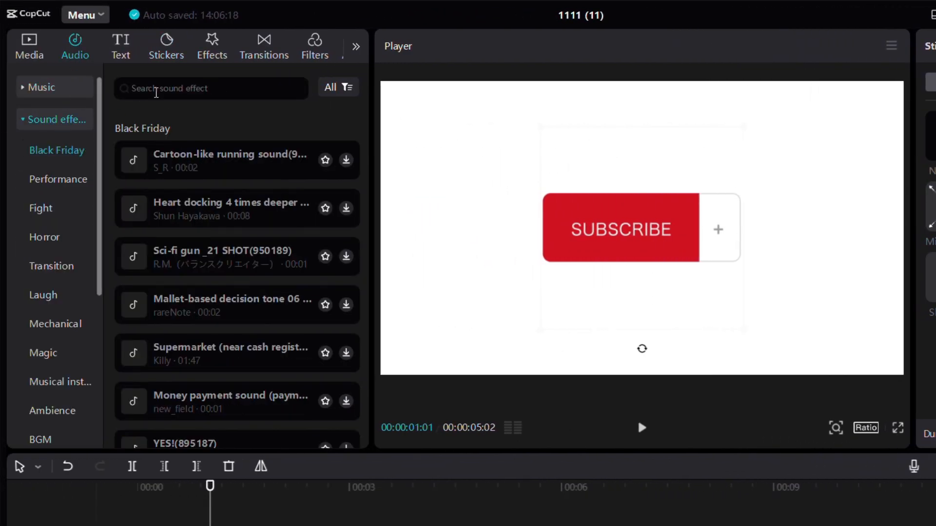
{"action": "type", "text": "pop"}
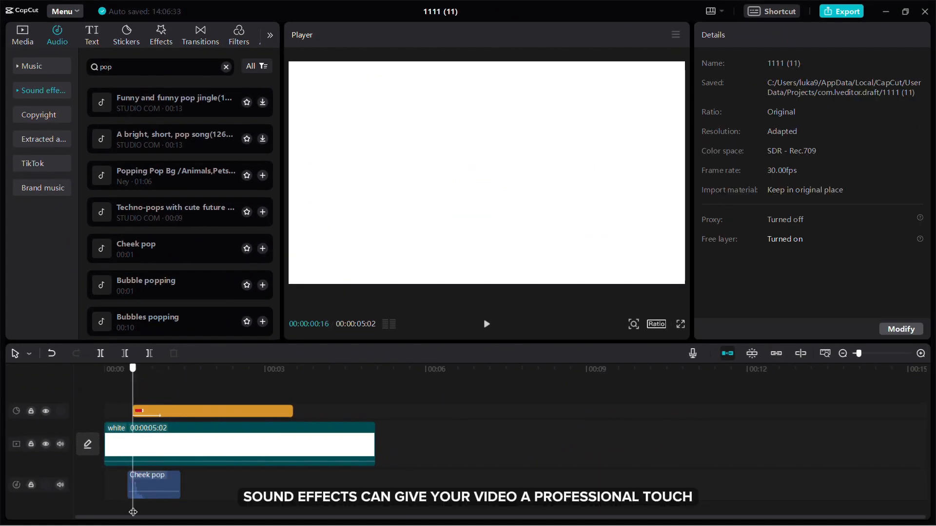
{"action": "left_click", "coordinate": [153, 484]}
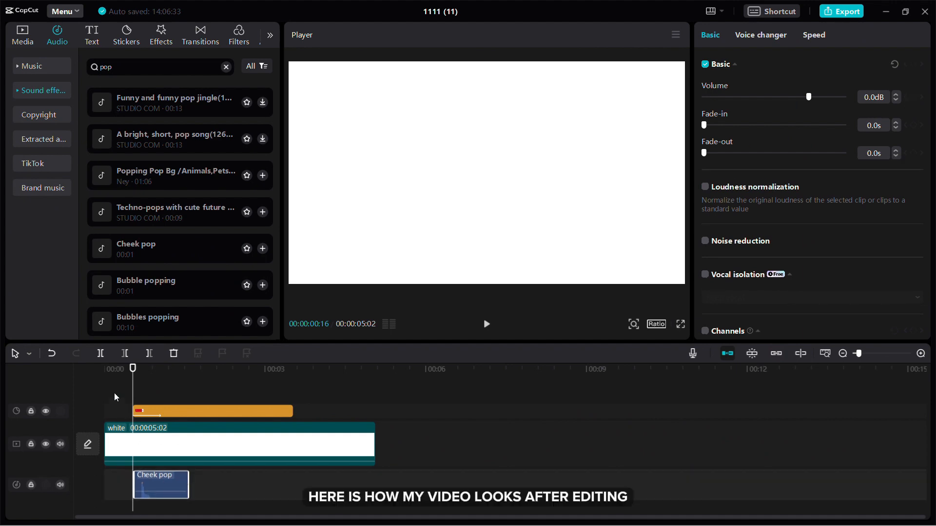